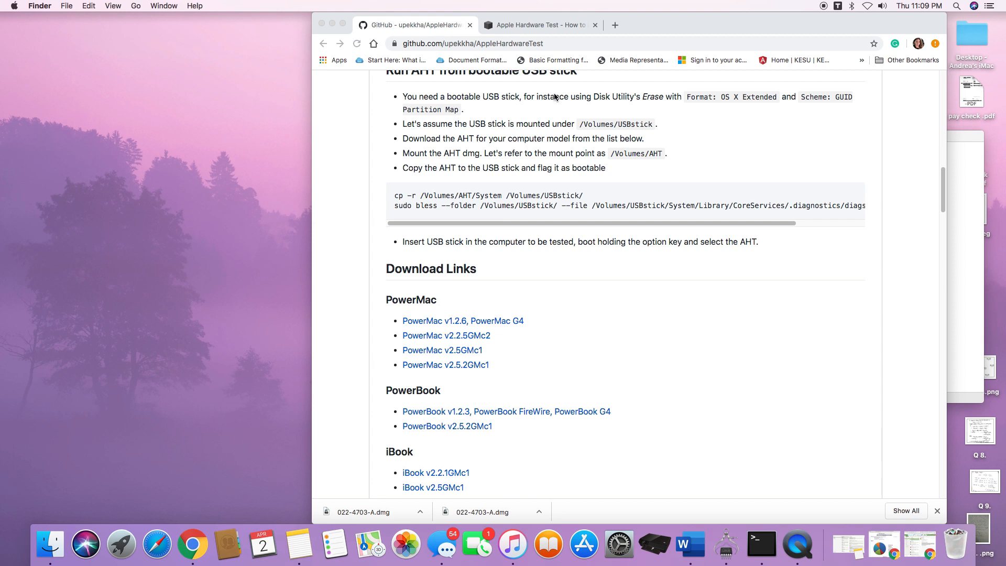
mouse_move(558, 88)
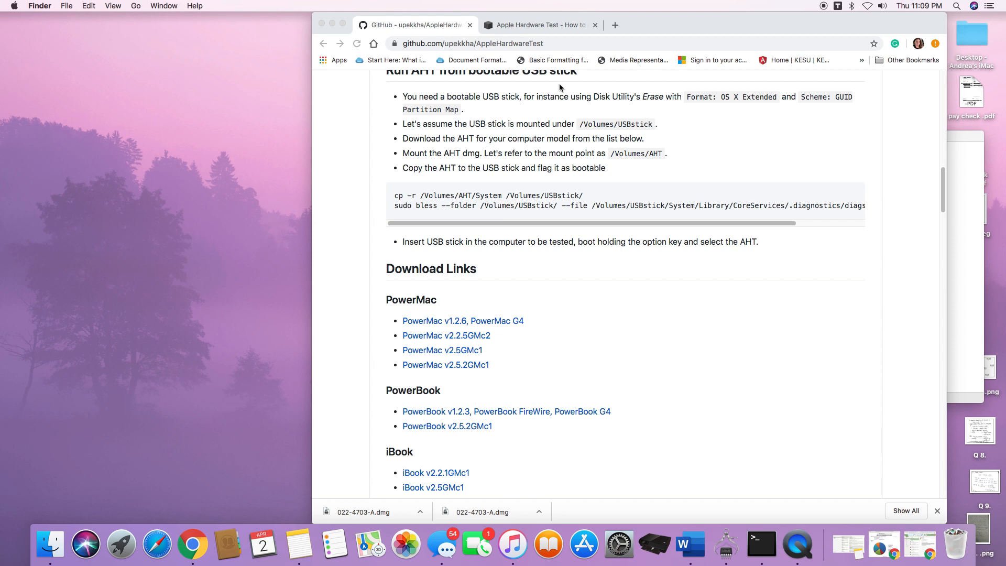
mouse_move(671, 54)
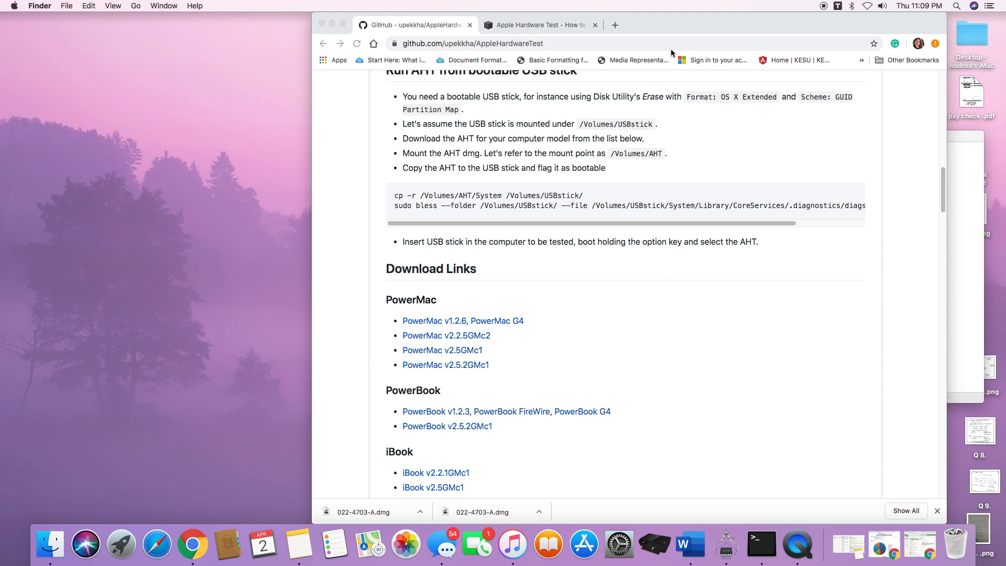
mouse_move(681, 28)
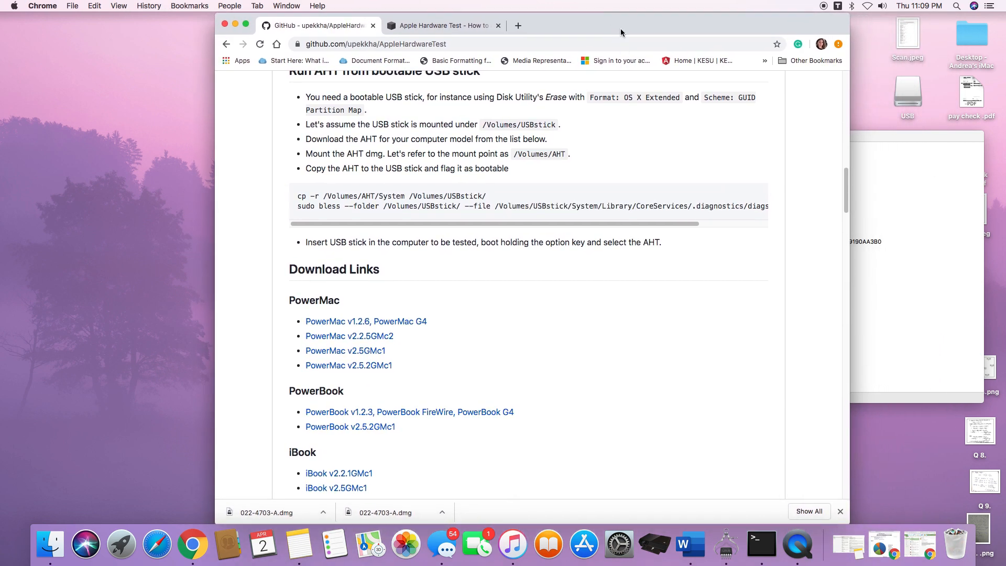
Launch Disk Utility via Spotlight, inspect the 4.11 GB USB volume's Erase format, then cancel erasing.
left_click(956, 6)
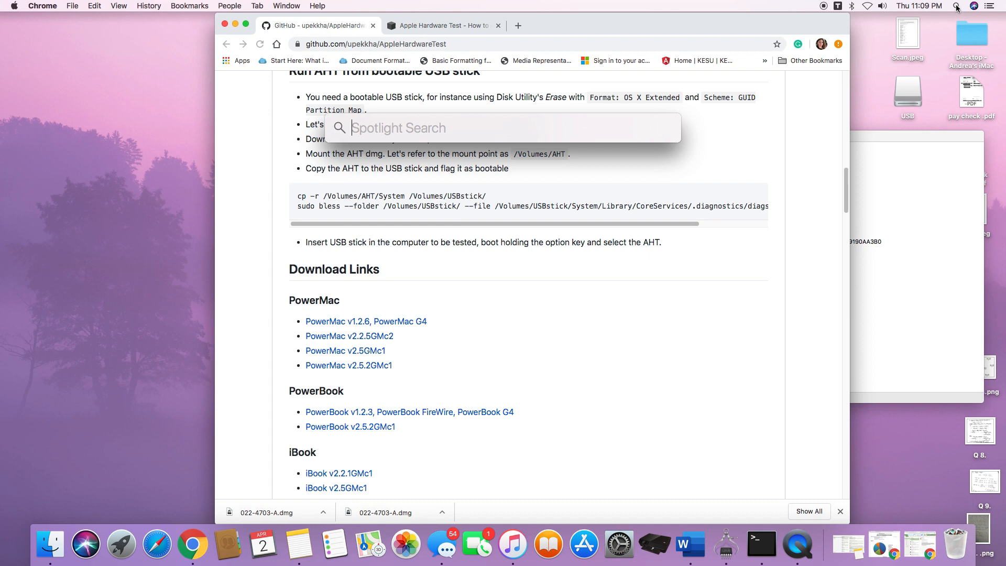
type("disk Utility")
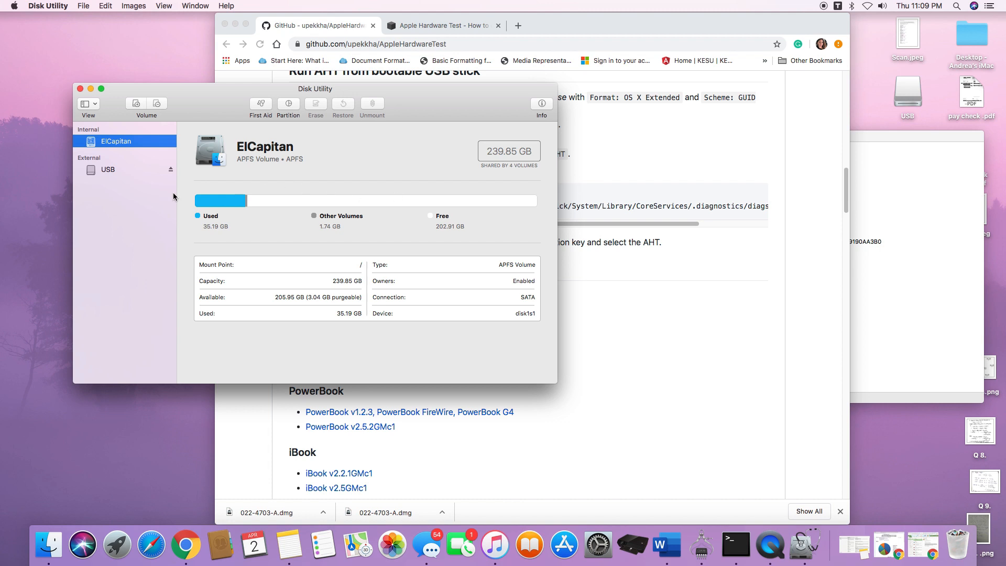
left_click(108, 169)
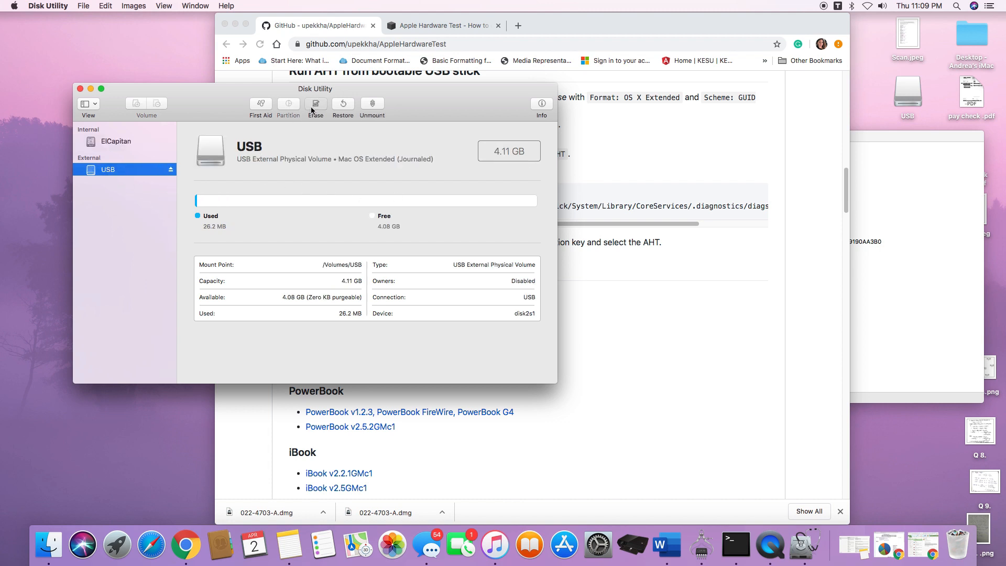
left_click(316, 105)
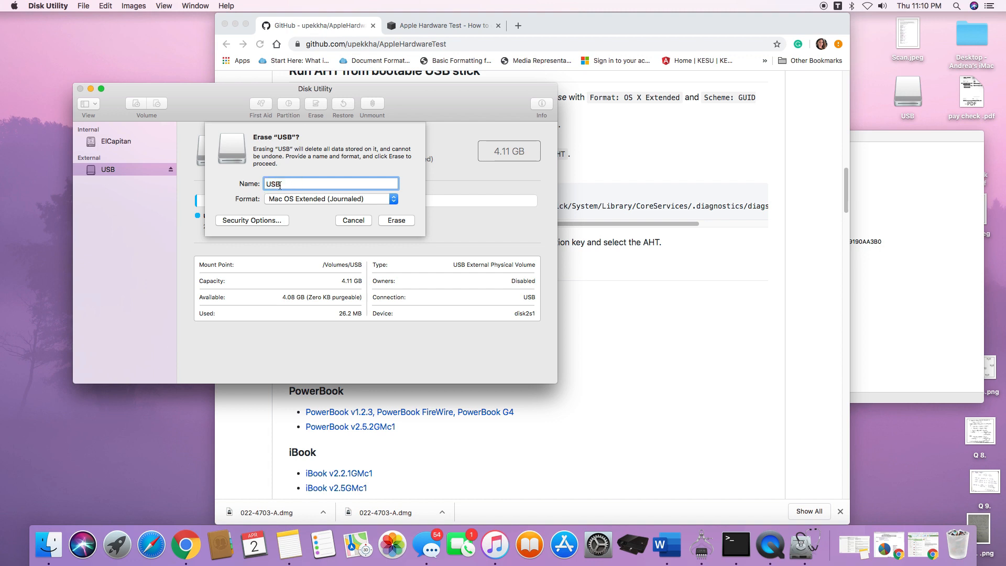
left_click(328, 198)
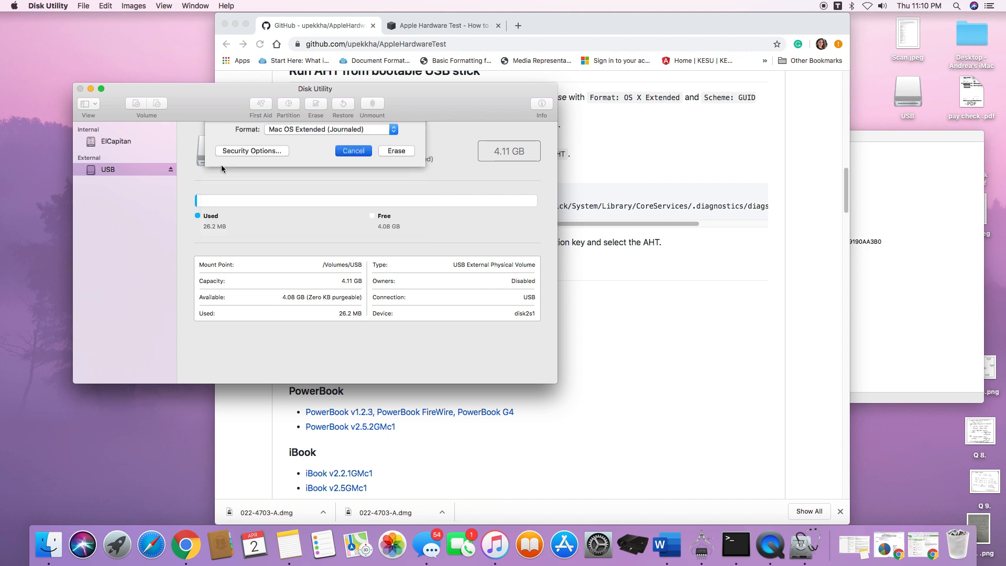
left_click(354, 150)
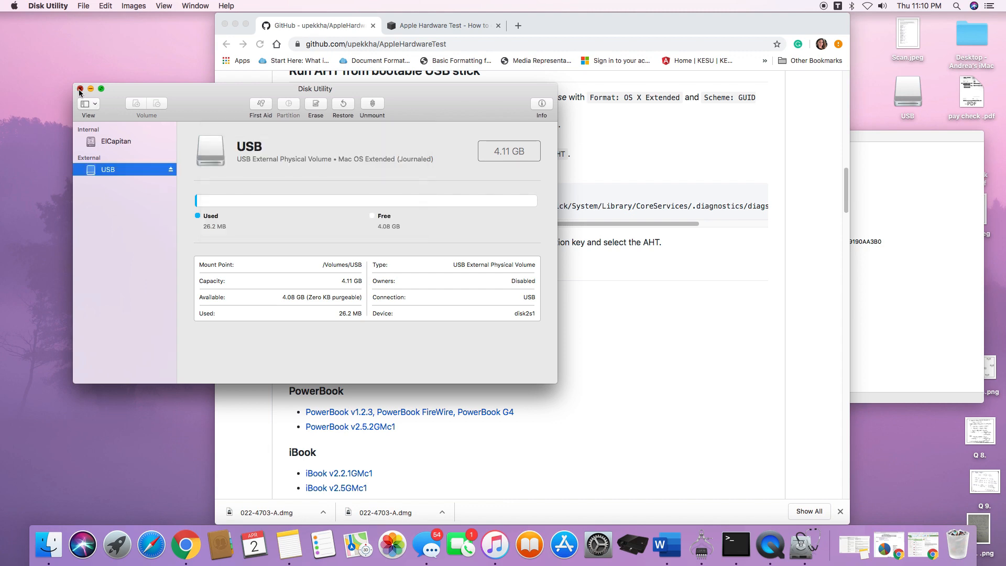
Quit Disk Utility and check About This Mac shows a 21.5-inch Mid 2010 iMac.
left_click(80, 88)
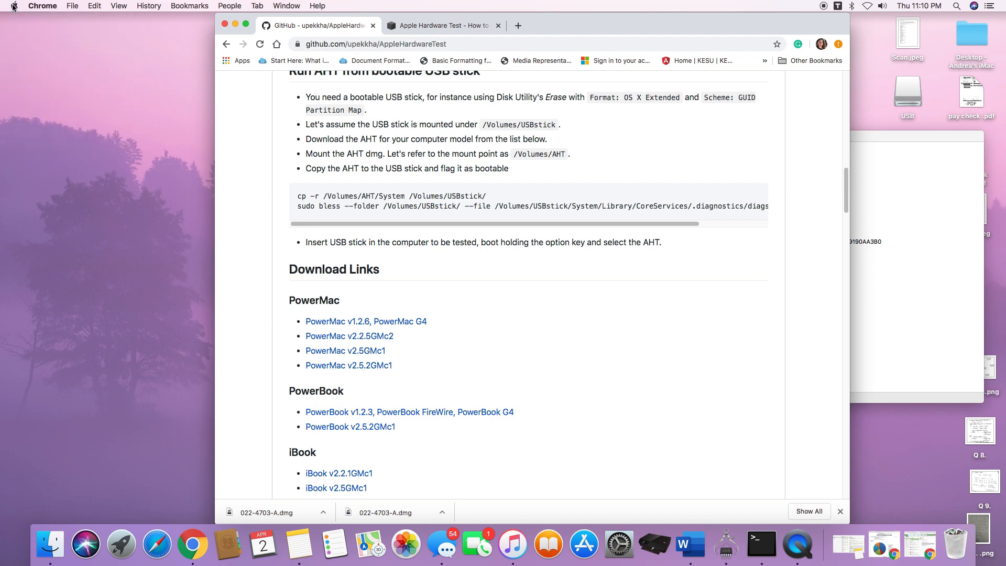
left_click(12, 6)
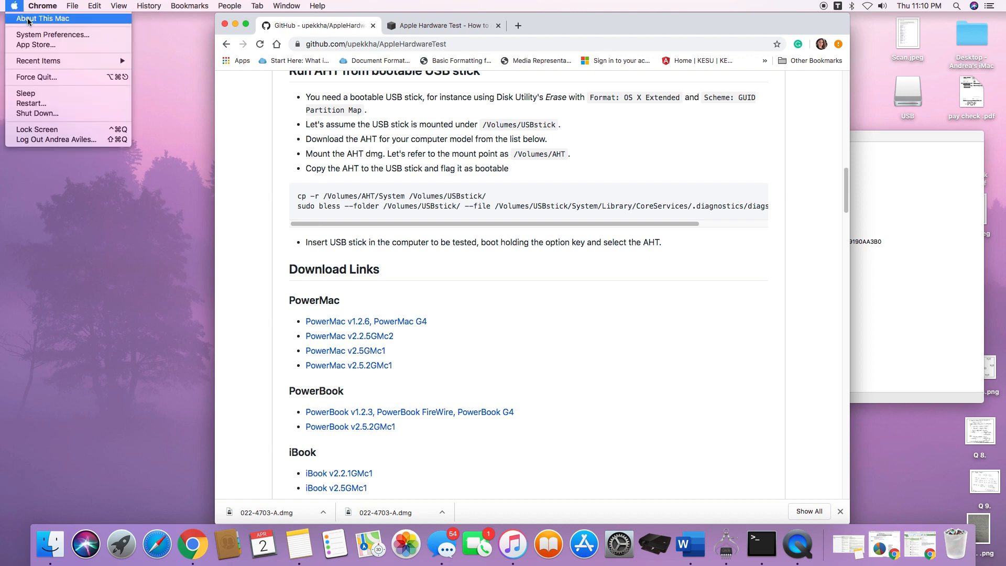
left_click(43, 18)
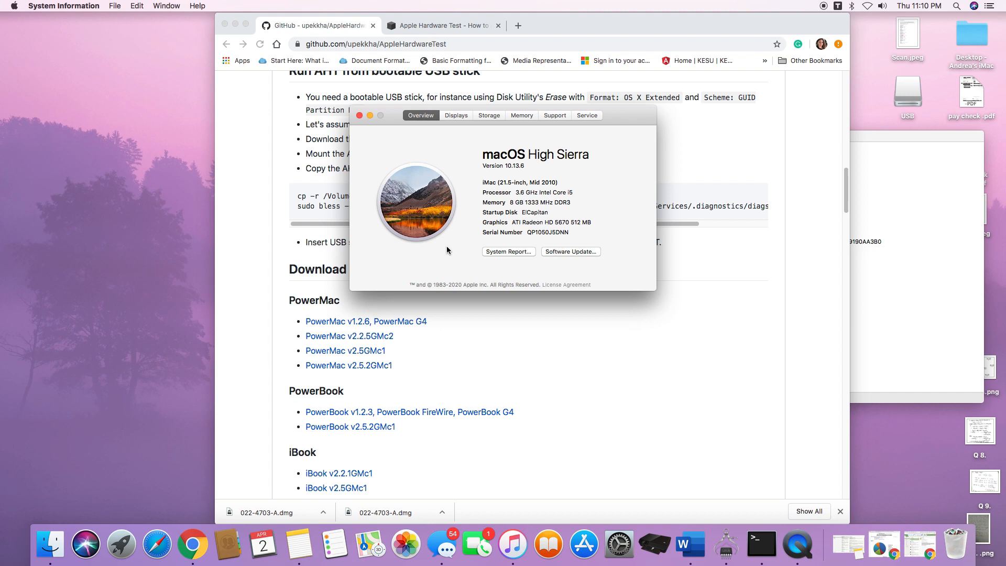
left_click(507, 250)
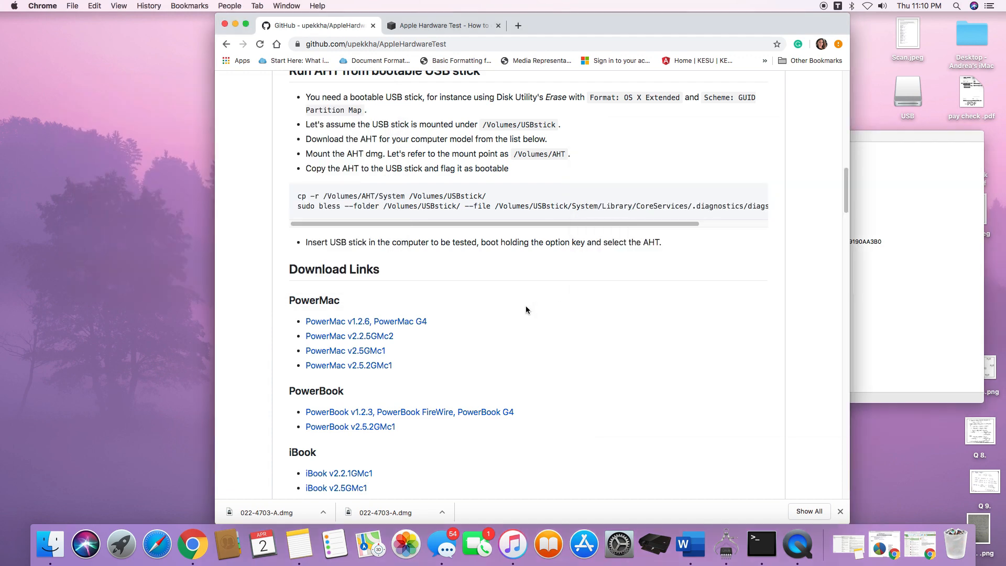
Scroll the GitHub AHT page down to the iMac11,2 Mac-F2238AC8 download link.
left_click(376, 44)
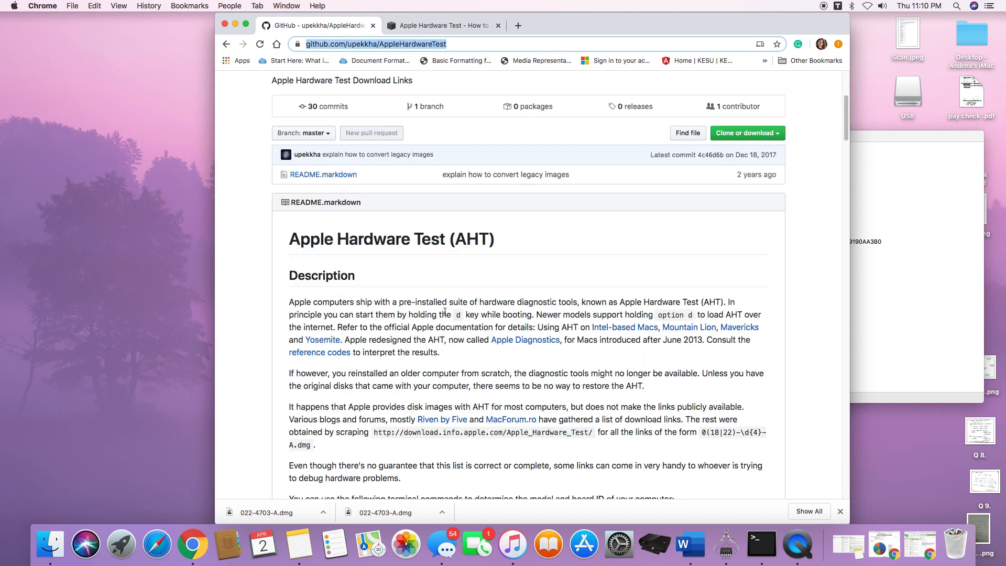
scroll("down", 3)
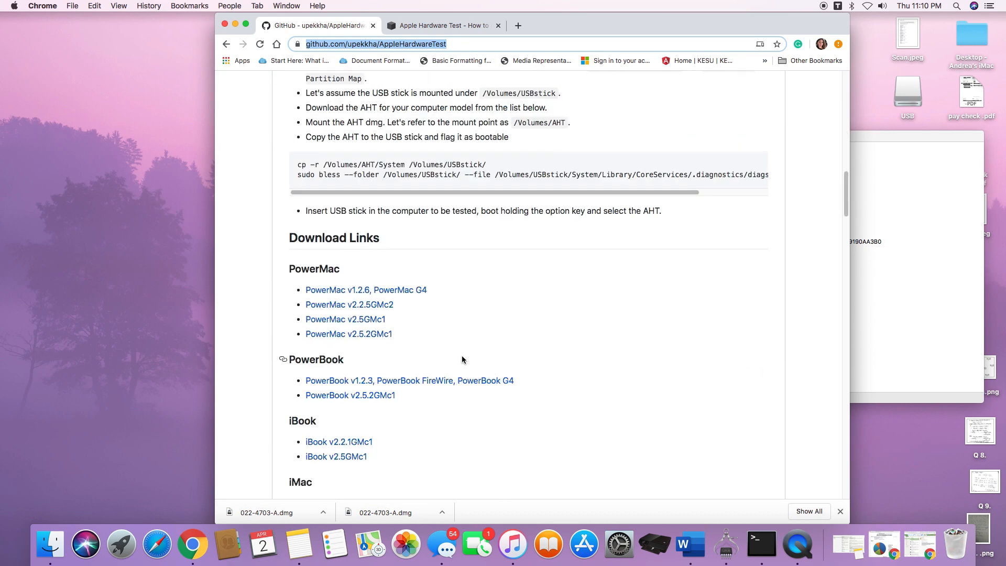
scroll("down", 3)
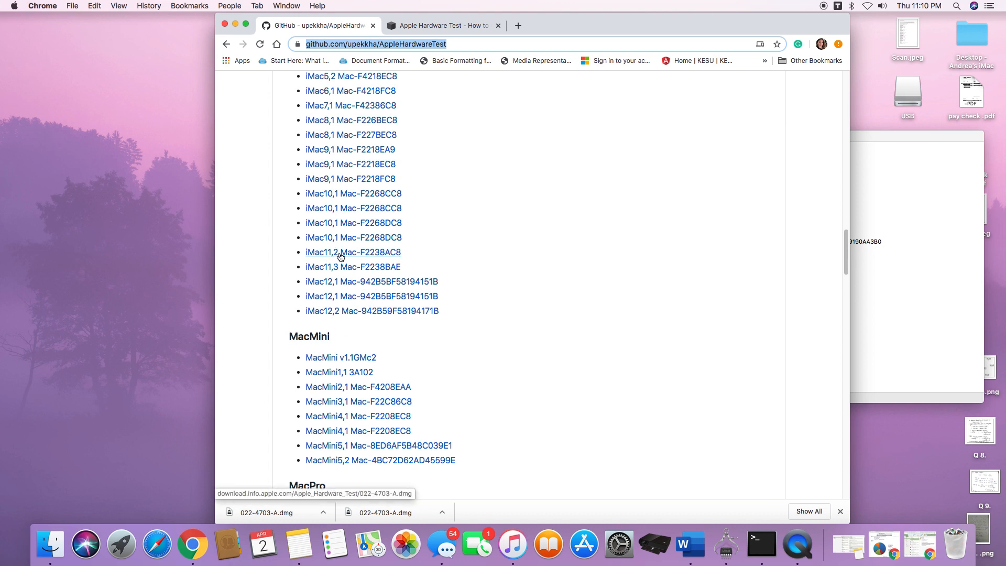
mouse_move(359, 257)
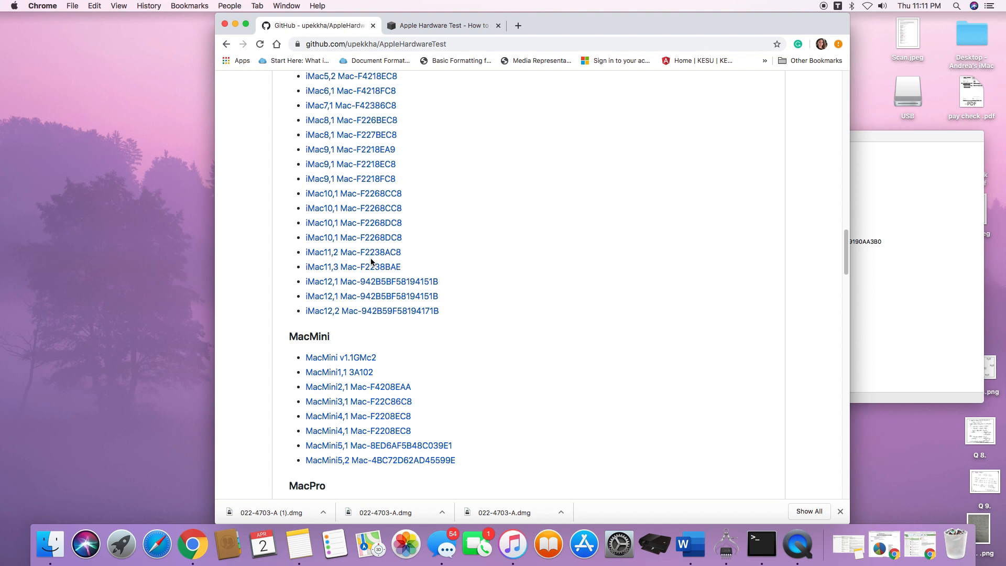
mouse_move(359, 387)
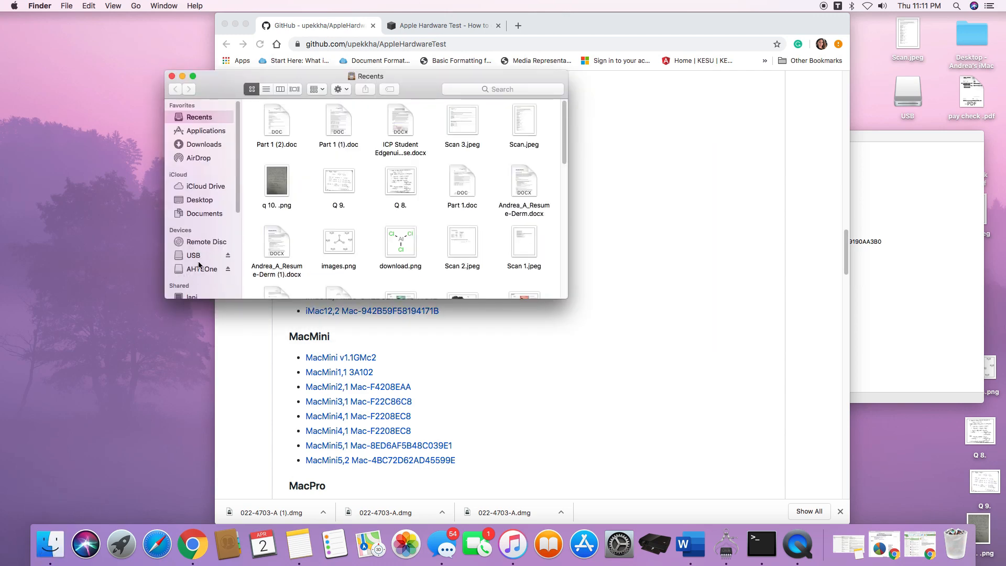
mouse_move(192, 273)
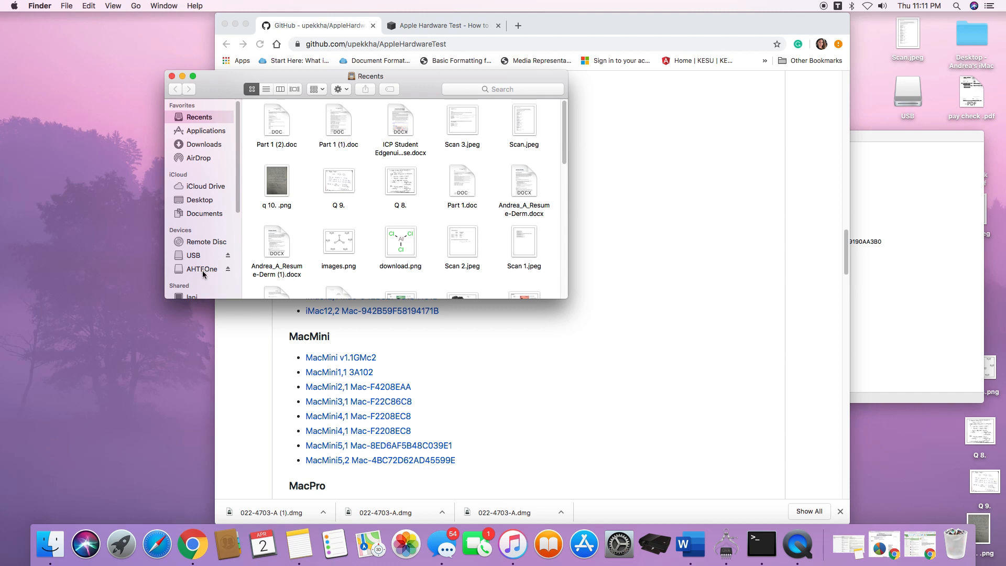
Move the Finder window aside so the guide's bootable-USB steps are visible.
left_click_drag(365, 75, 245, 60)
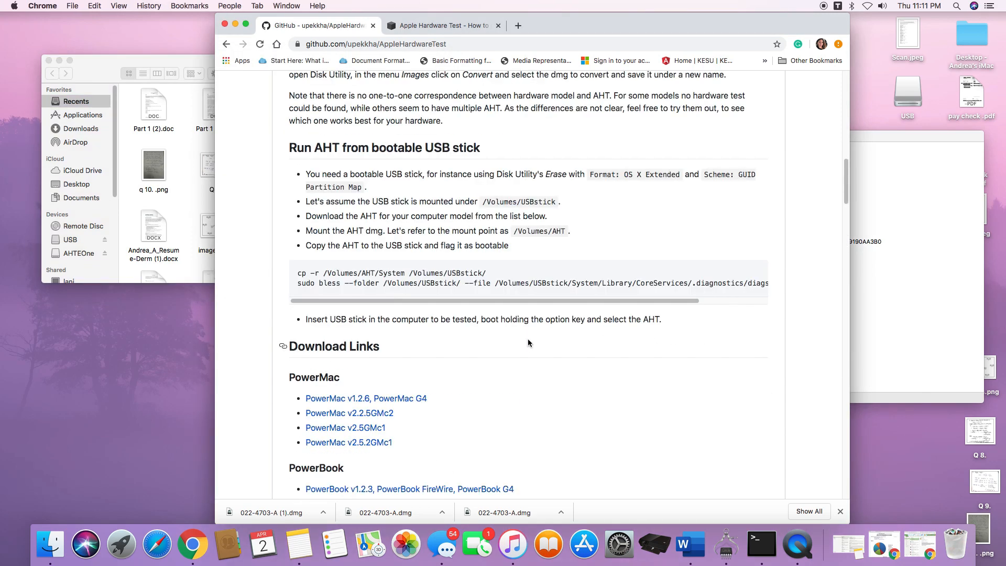
mouse_move(882, 75)
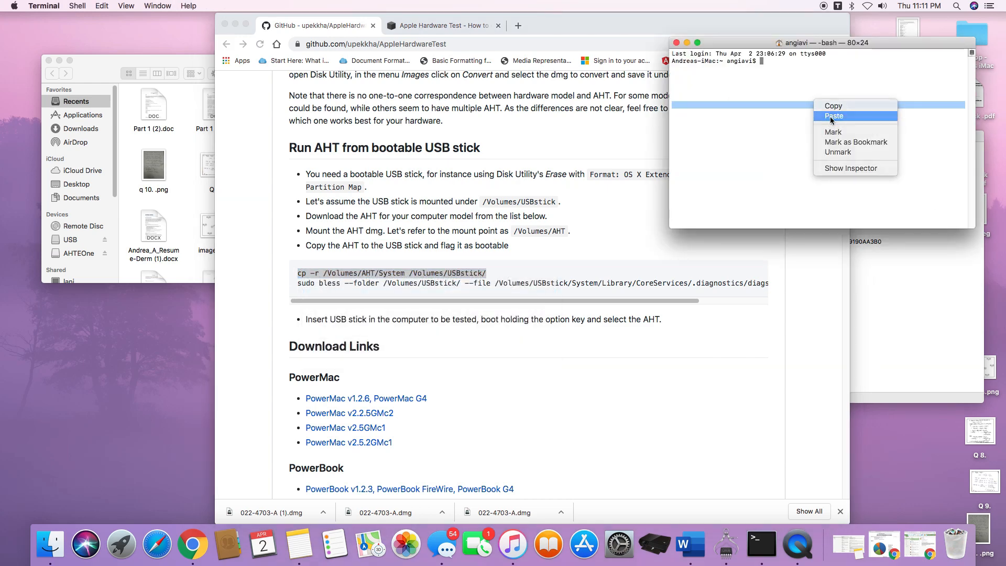
Paste the cp -r command copying /Volumes/AHTEOne/System to /Volumes/USB/ into the shell.
left_click(832, 116)
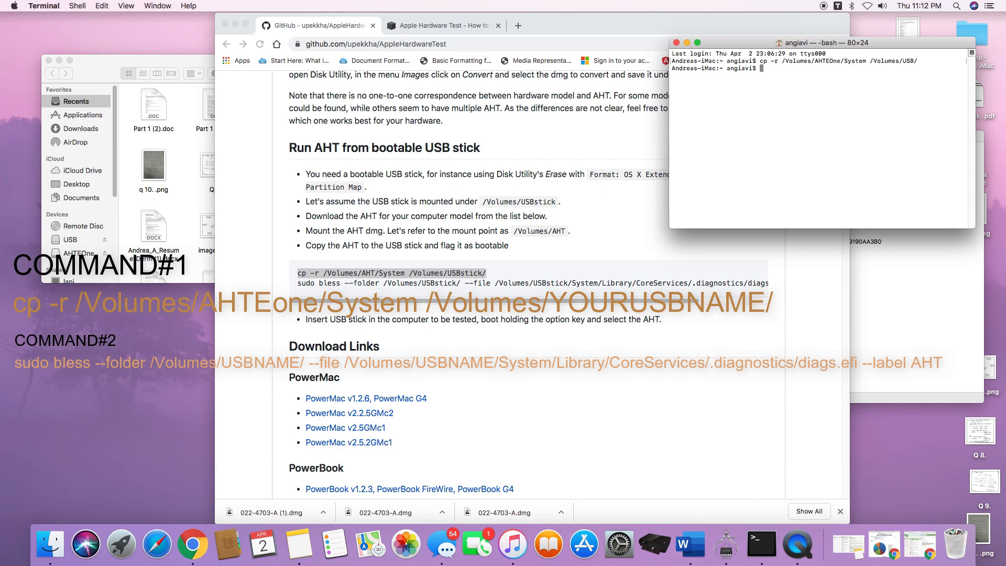
mouse_move(367, 287)
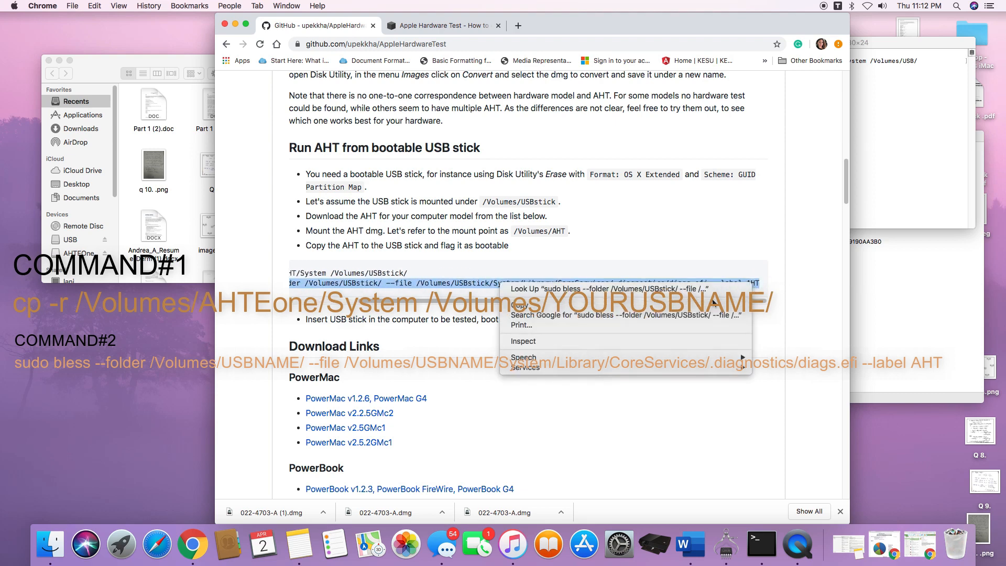
Run the sudo bless command labelling AHT on /Volumes/USB and confirm with the admin password.
left_click(626, 264)
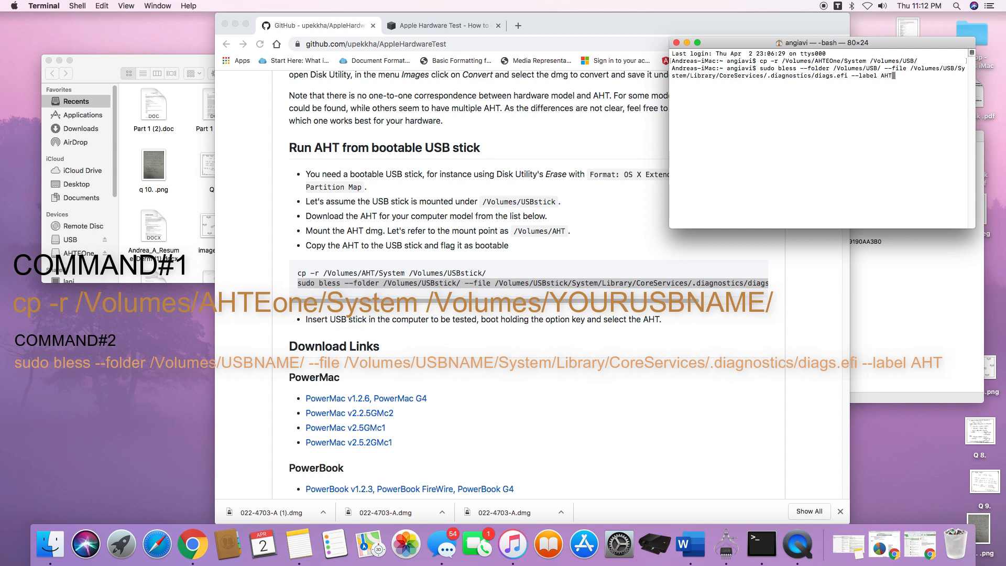
key("Return")
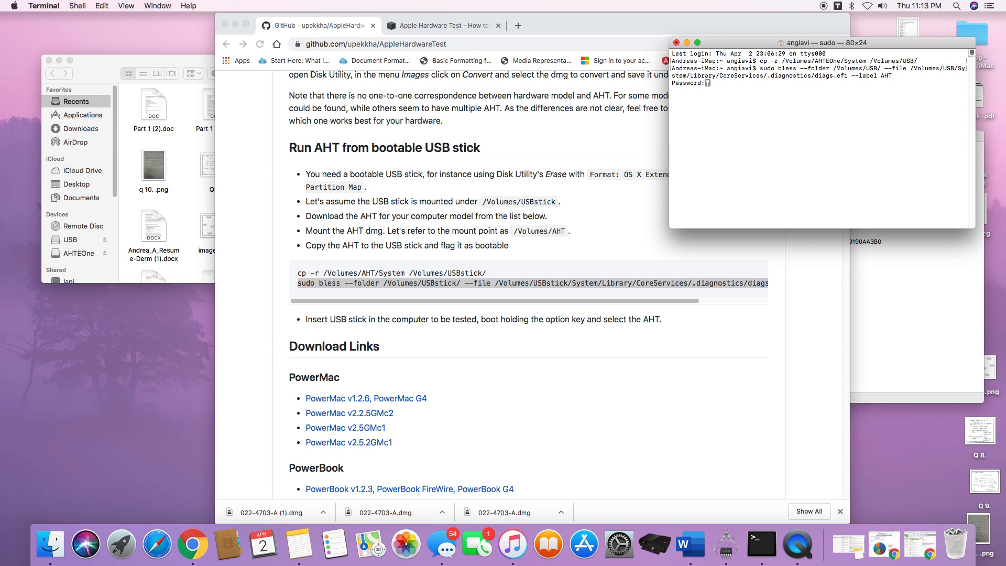
key("Return")
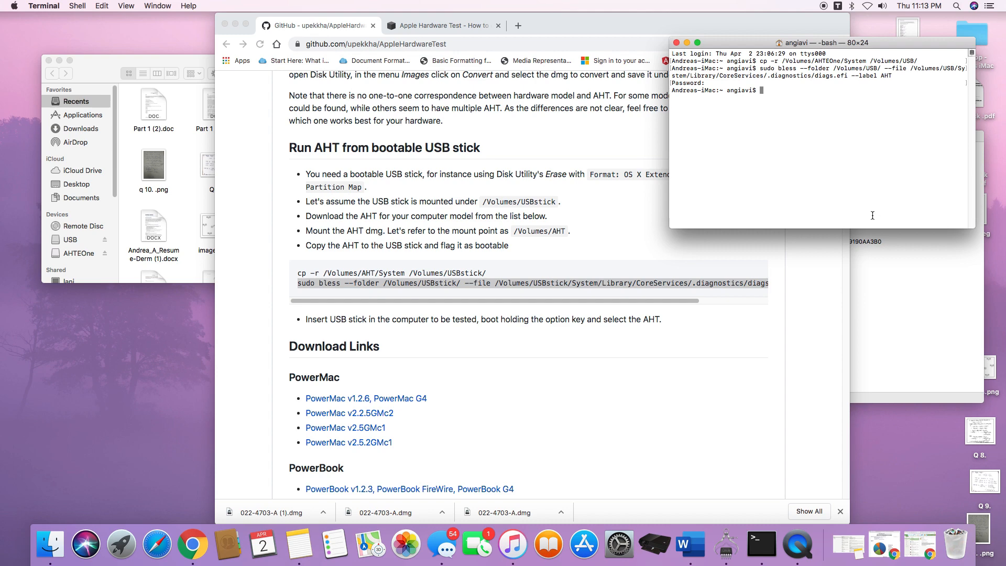
mouse_move(109, 66)
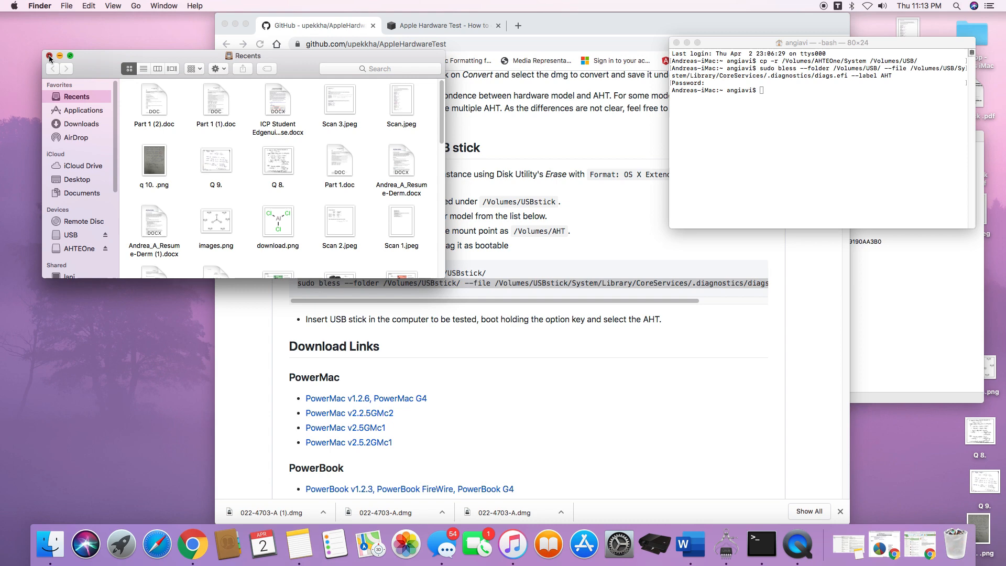
Close the Finder Recents window, leaving Terminal and the guide visible.
left_click(49, 56)
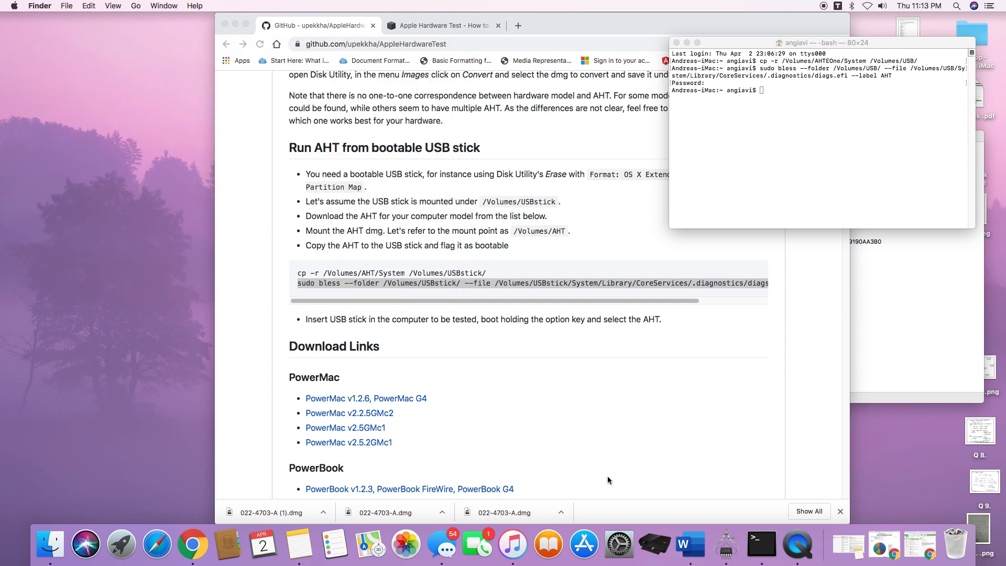
mouse_move(797, 546)
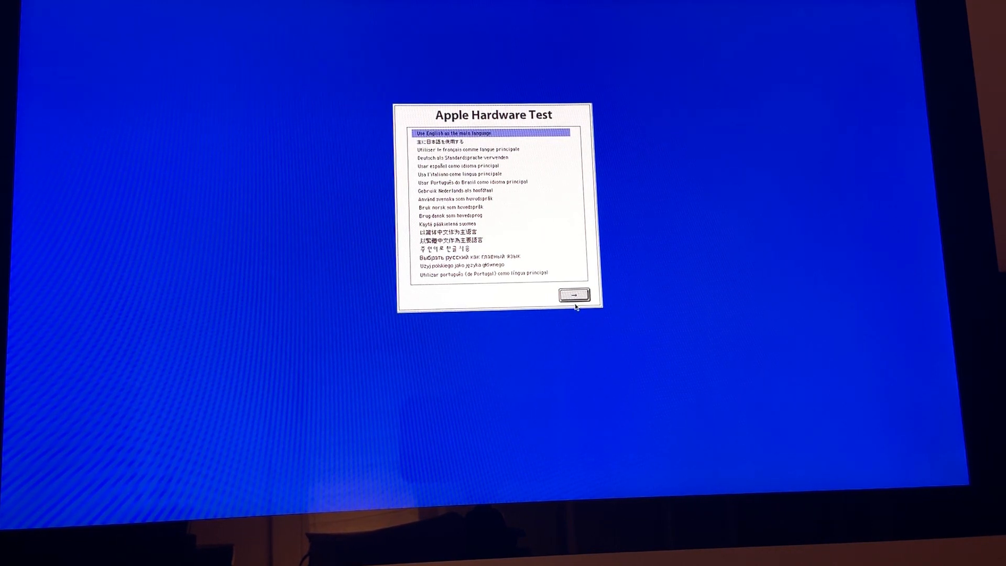
Continue into Apple Hardware Test with English as the language.
left_click(570, 295)
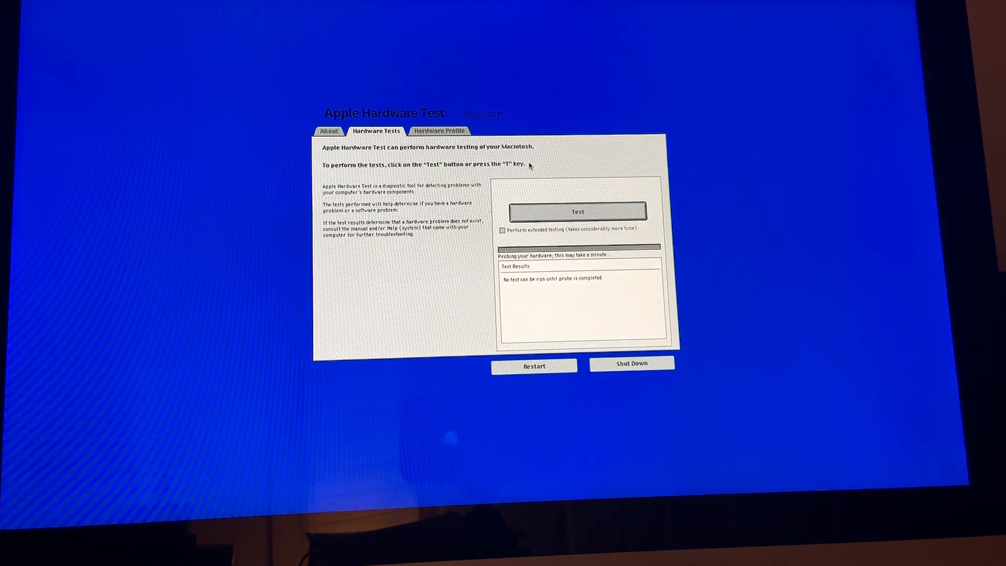